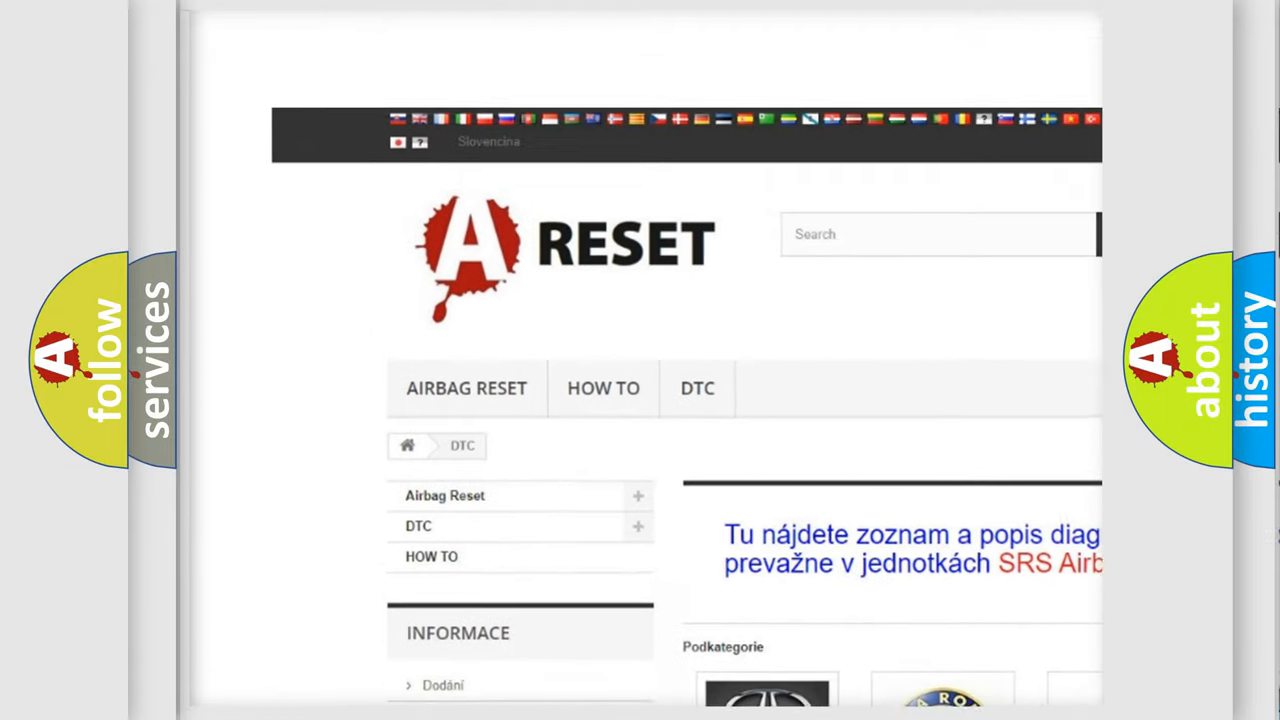
# Select Jeep from the DTC brand catalogue and browse its diagnostic trouble code list
pyautogui.scroll(-3)
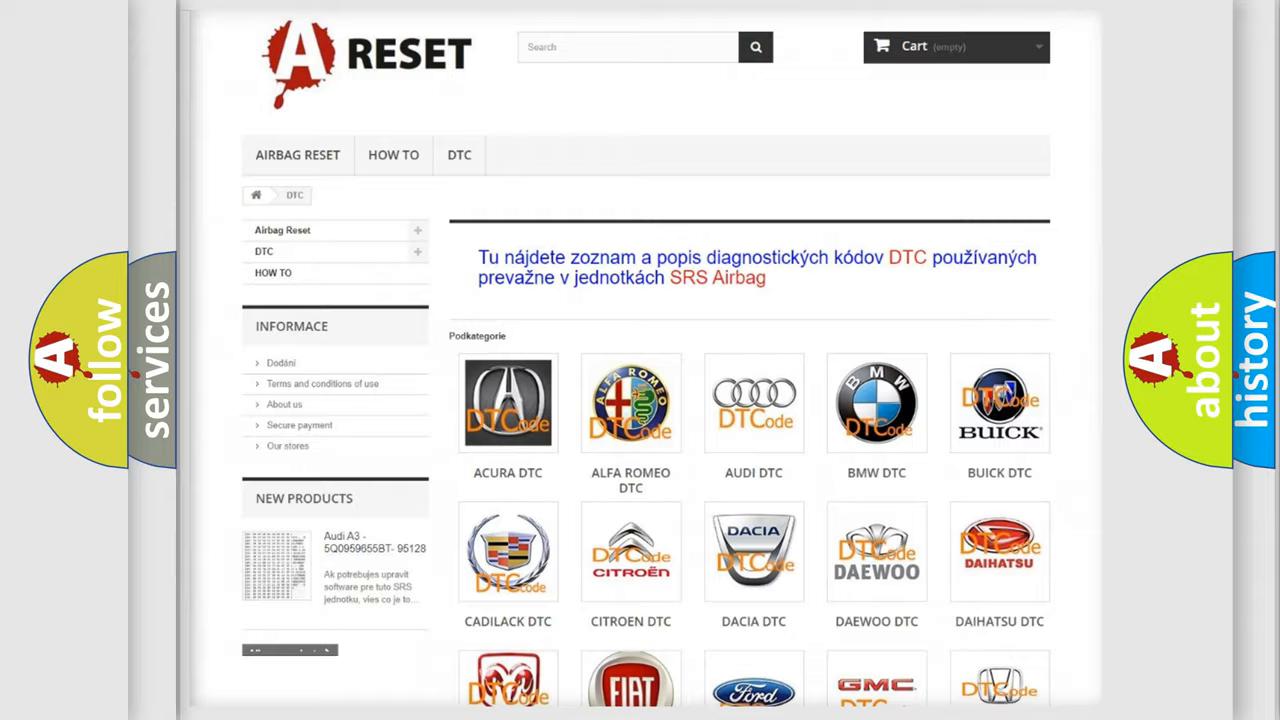
pyautogui.scroll(-3)
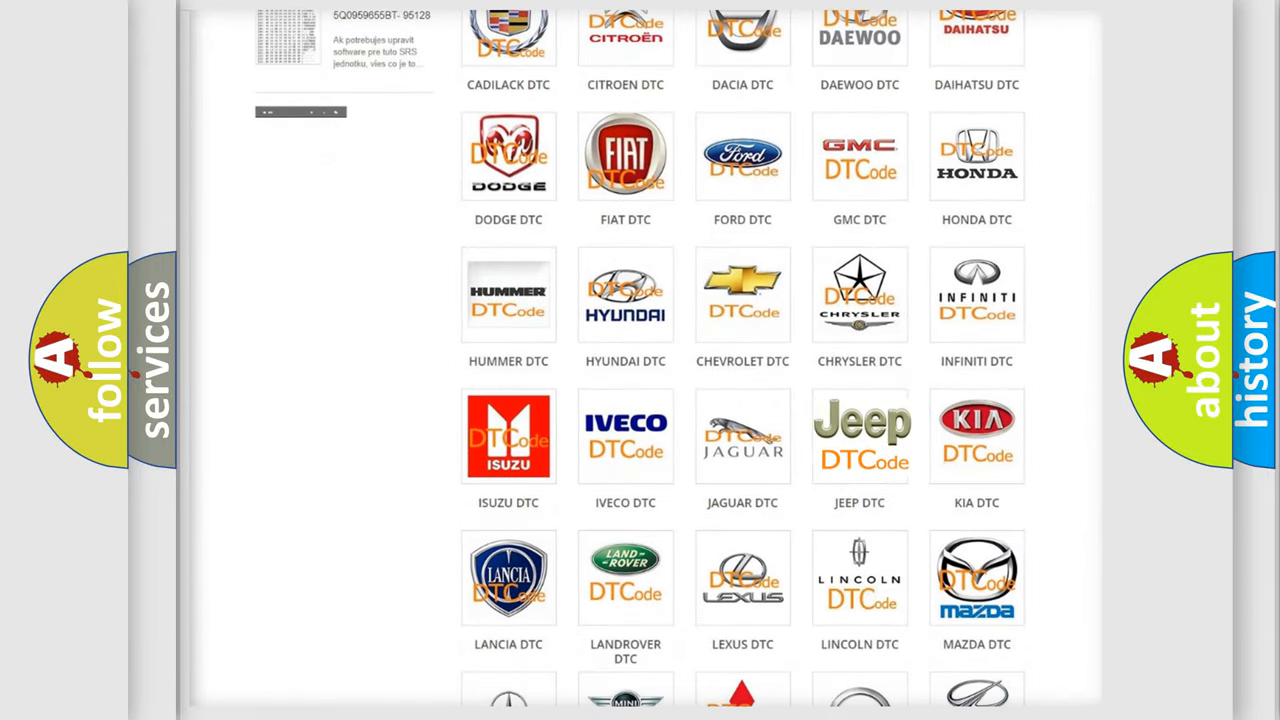
pyautogui.click(860, 436)
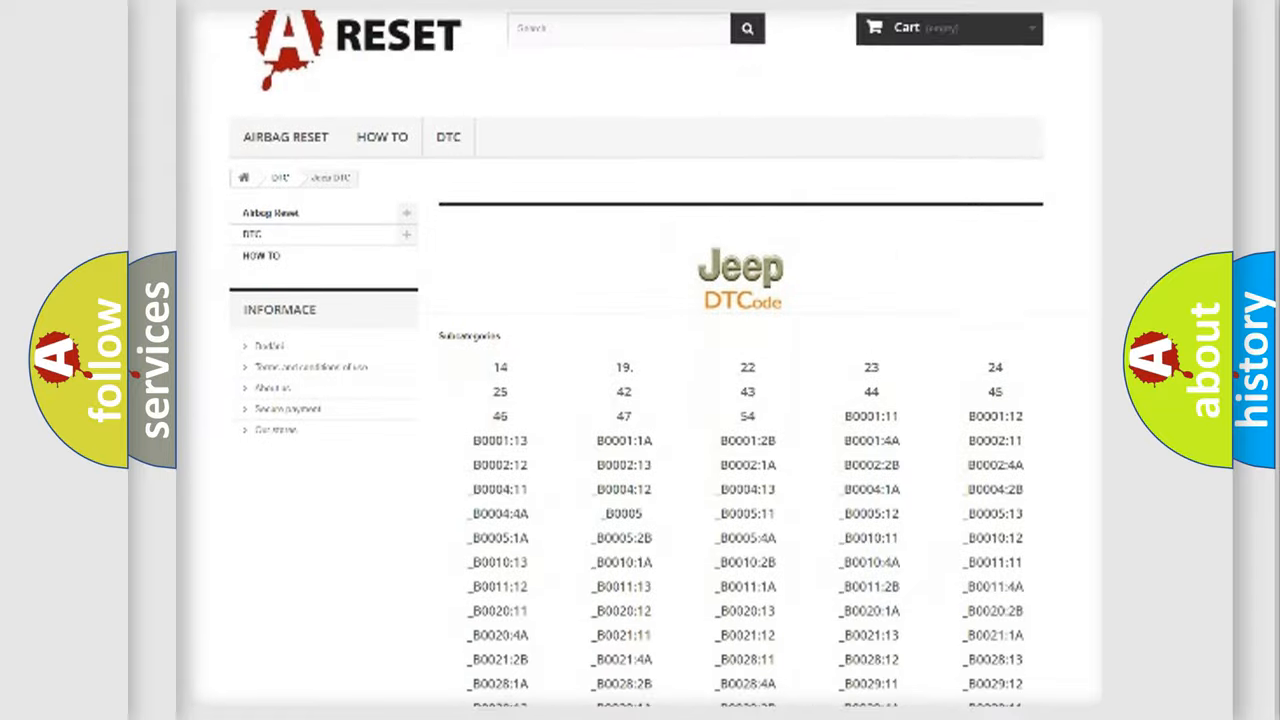
pyautogui.scroll(-3)
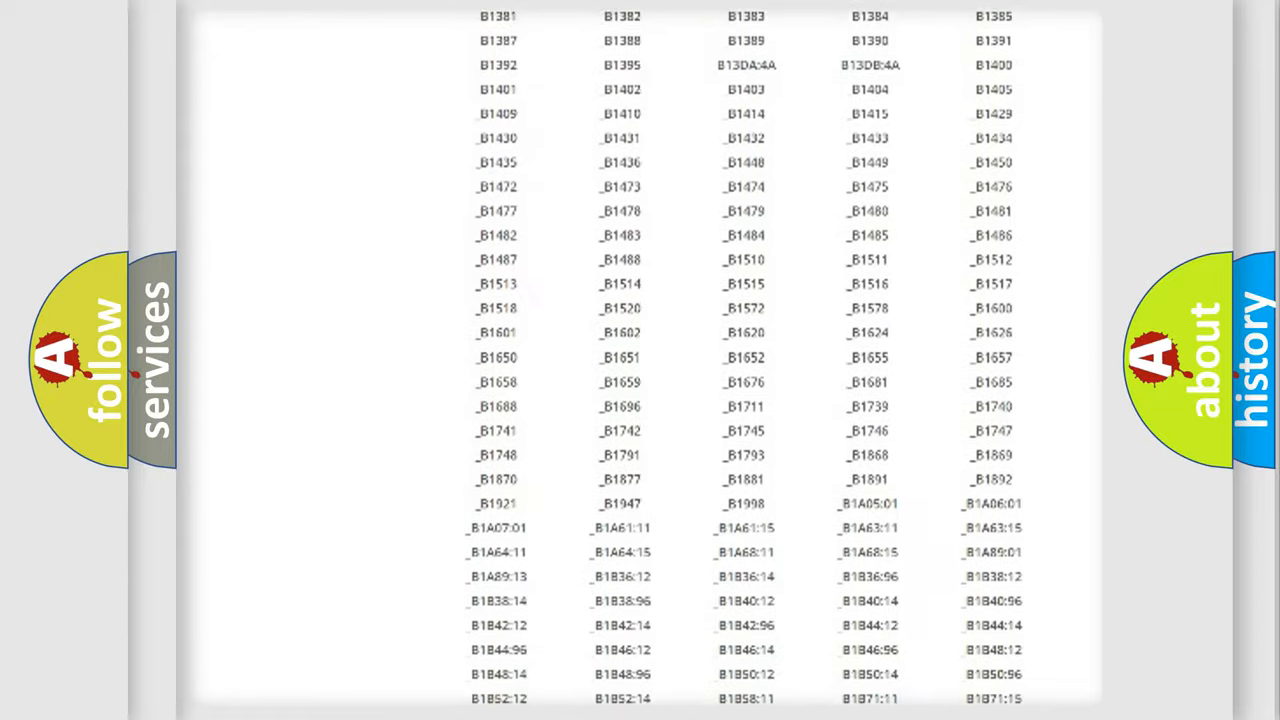